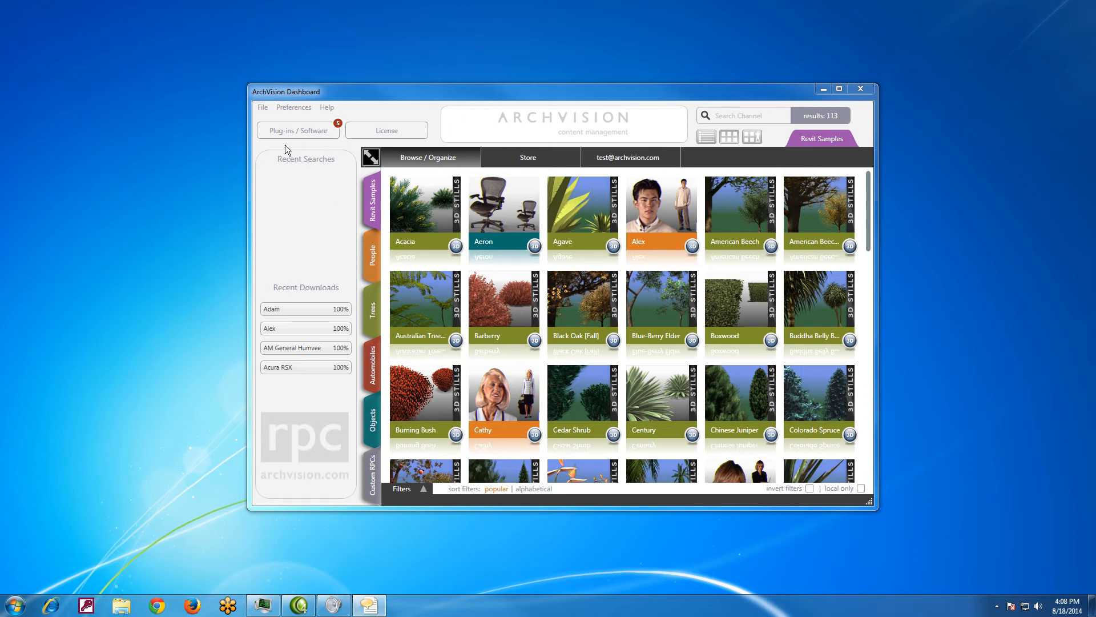
- Download the RPC for Autodesk Revit Architecture plug-in update from Plug-ins / Software
click(296, 130)
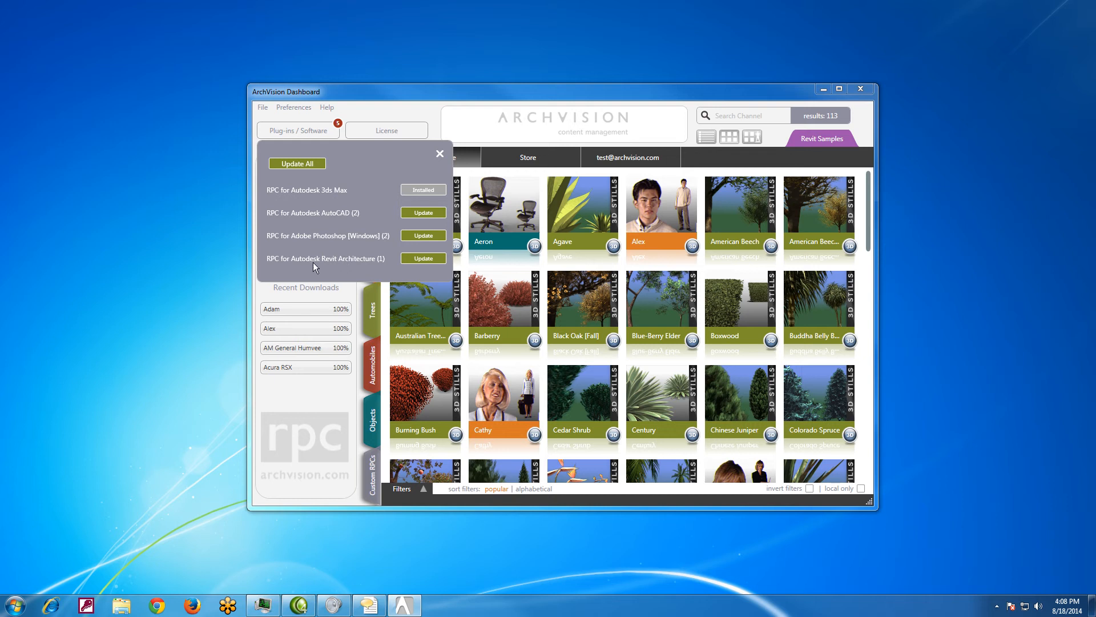
mouse_move(367, 271)
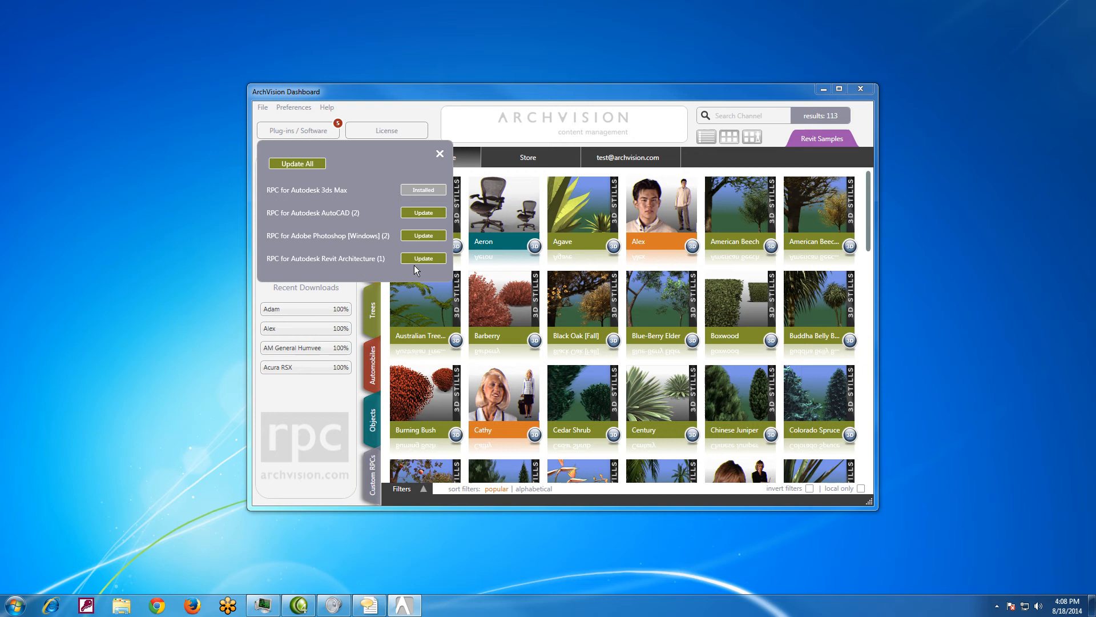
click(422, 258)
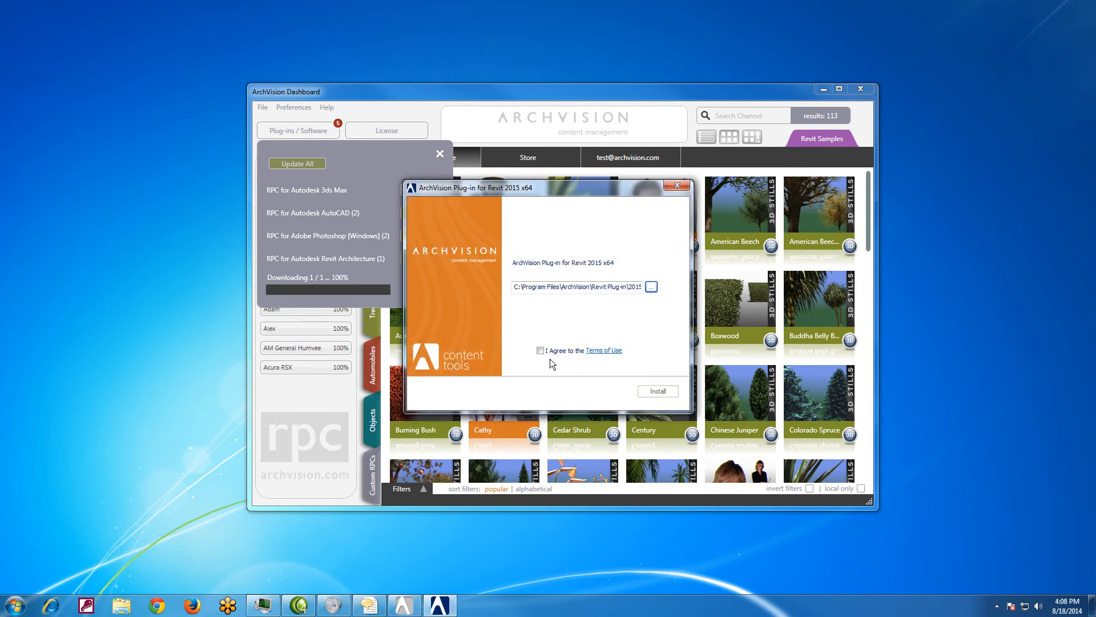
- Accept the Terms of Use, install the Revit 2015 RPC plug-in, and finish the installer
click(539, 350)
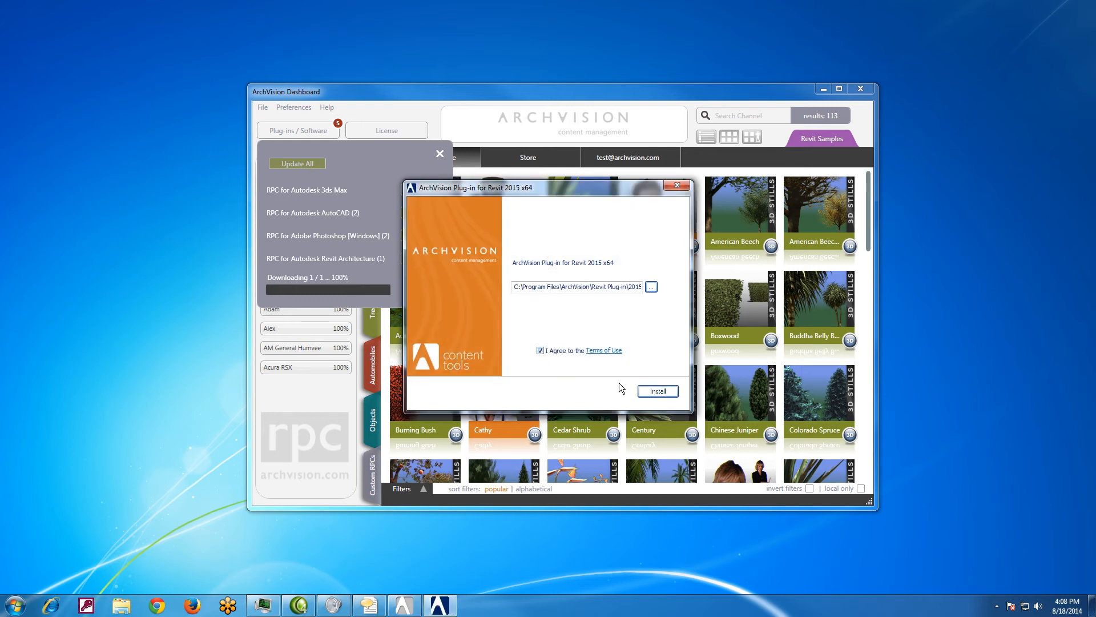
click(657, 390)
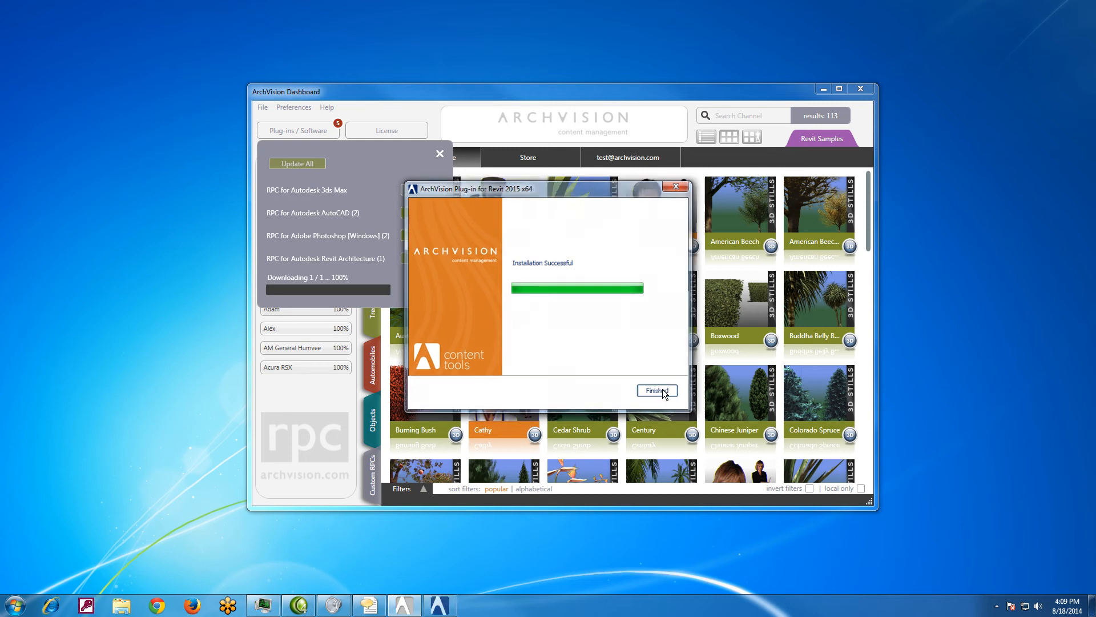
click(656, 390)
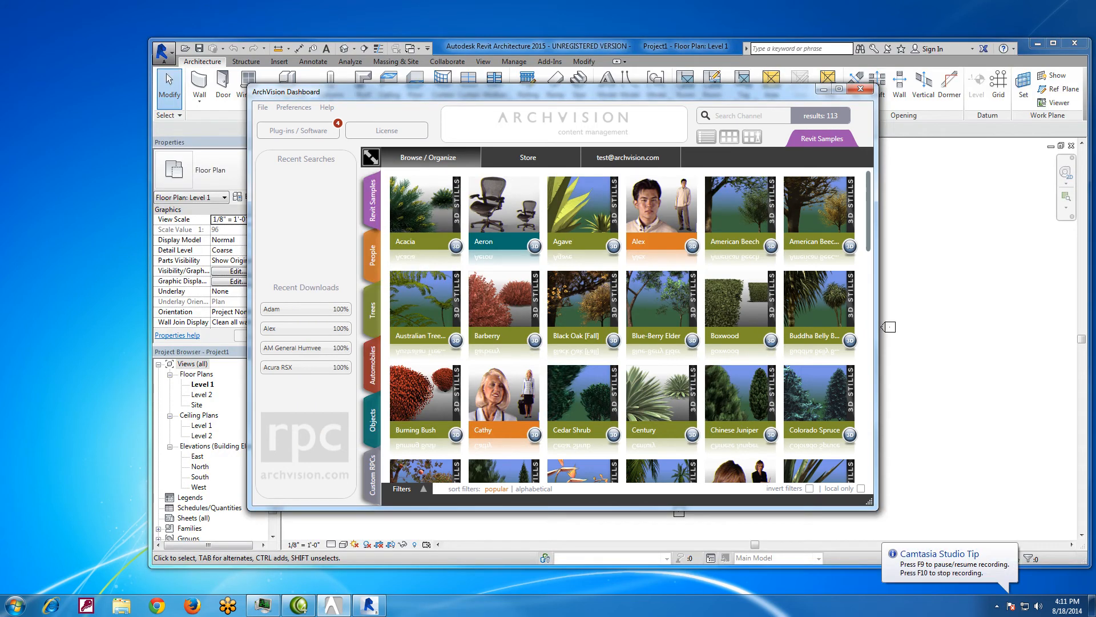
mouse_move(383, 239)
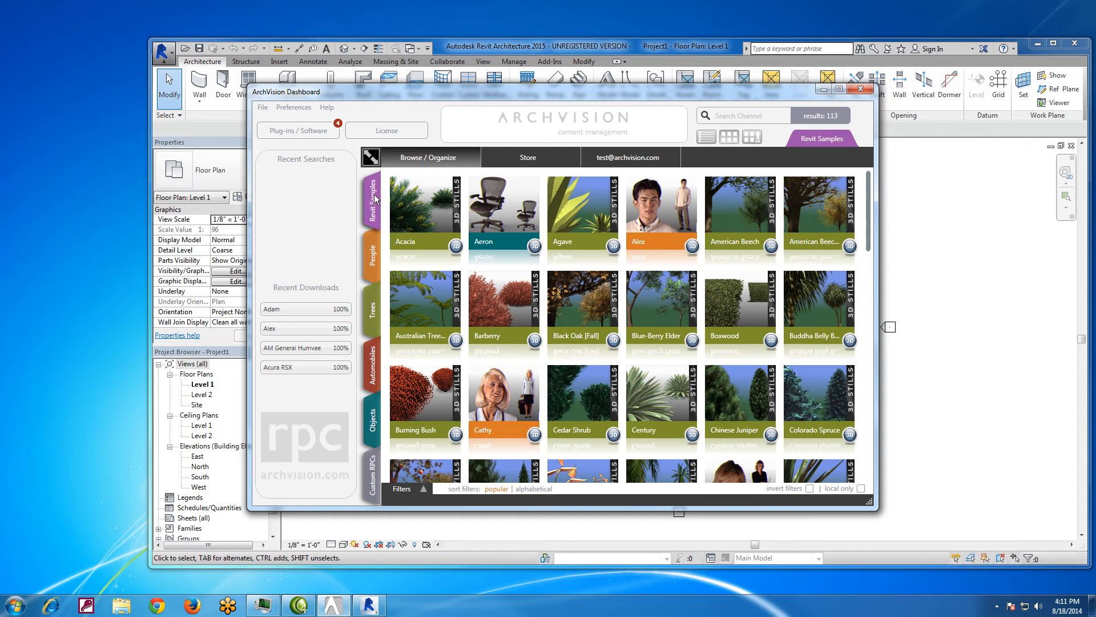
mouse_move(374, 202)
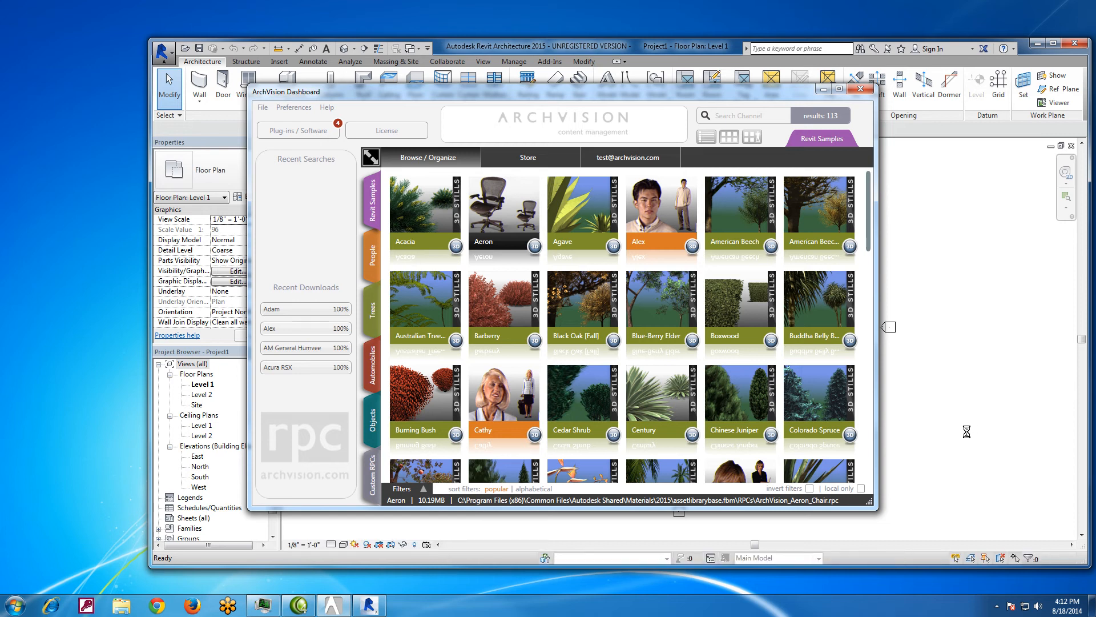
- Place the Aeron chair tile from Revit Samples into the Revit 3D view
click(860, 89)
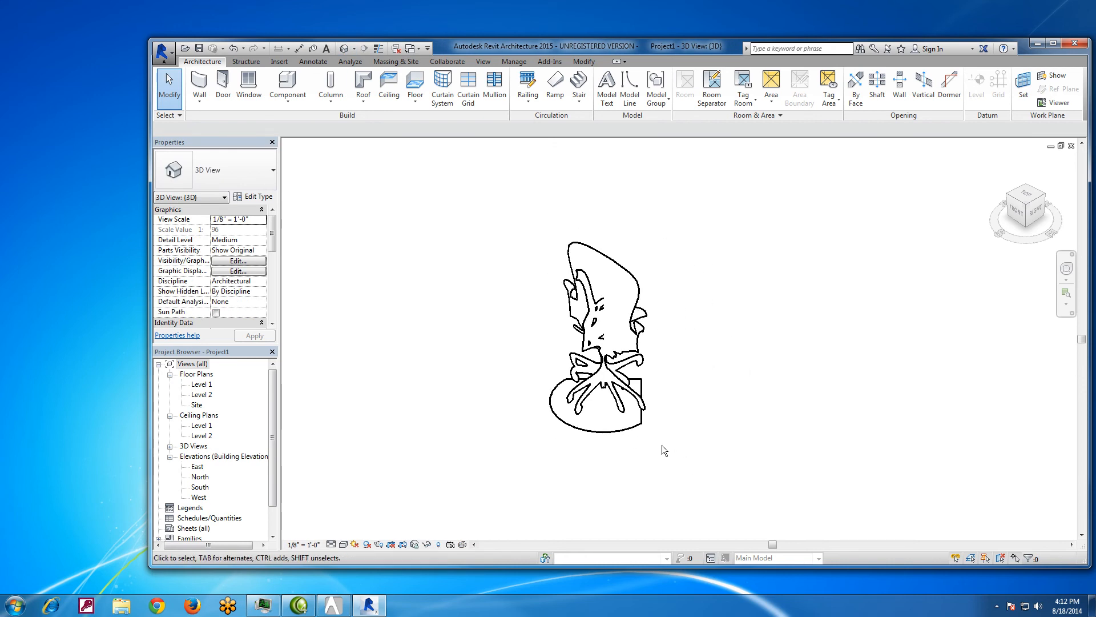
- Switch the 3D view's visual style so the Aeron chair renders photorealistically
click(345, 544)
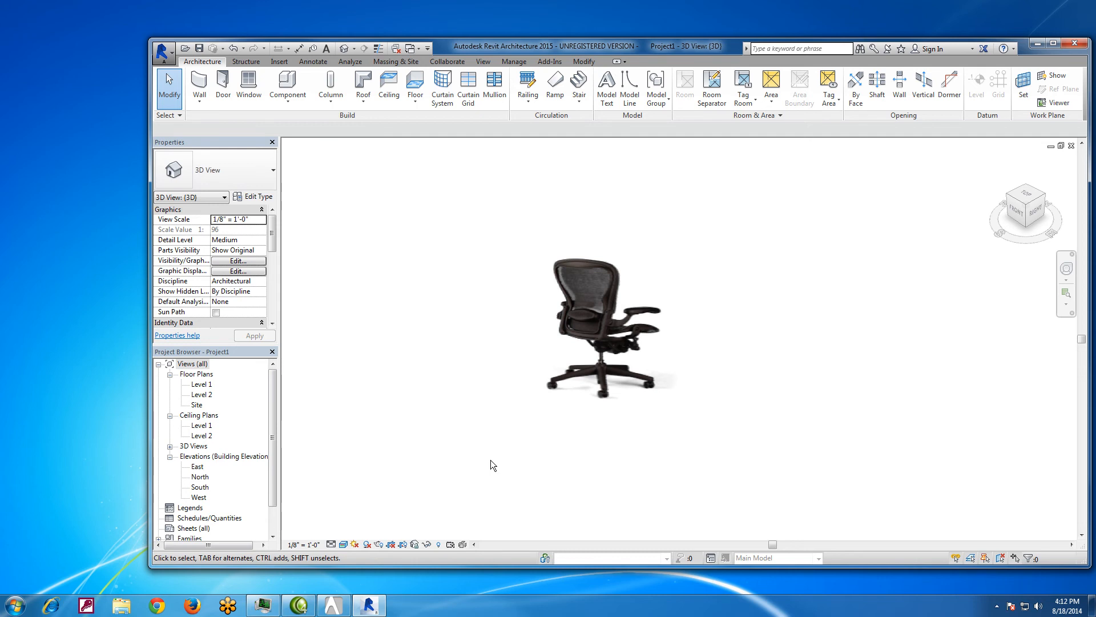
mouse_move(343, 544)
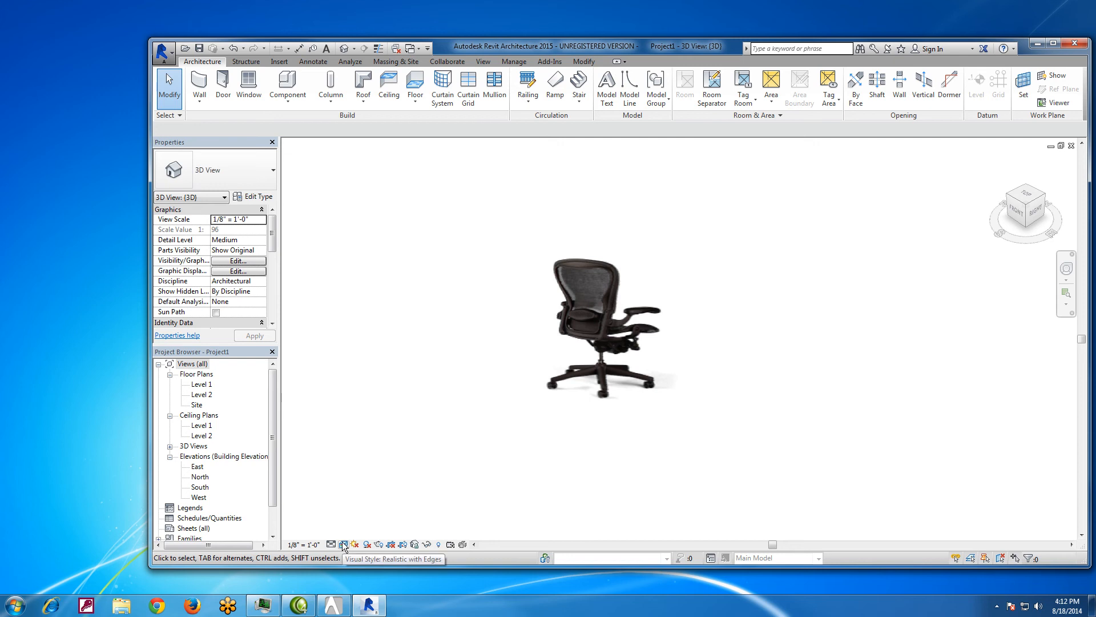
click(343, 544)
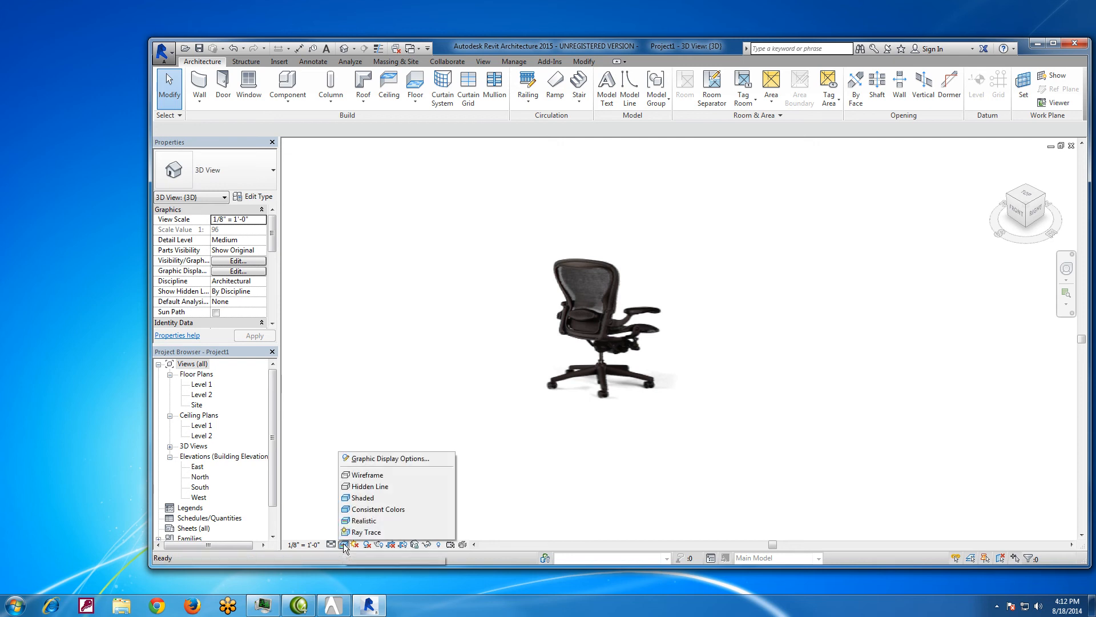
click(371, 486)
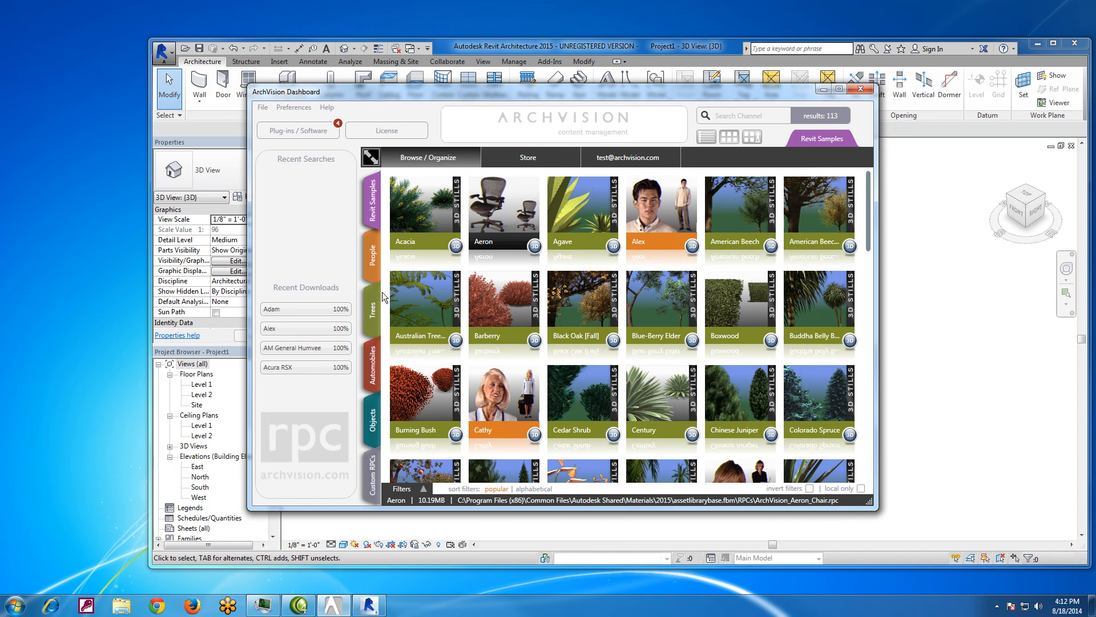
- Open the Automobiles channel and download the Audi A3
click(371, 363)
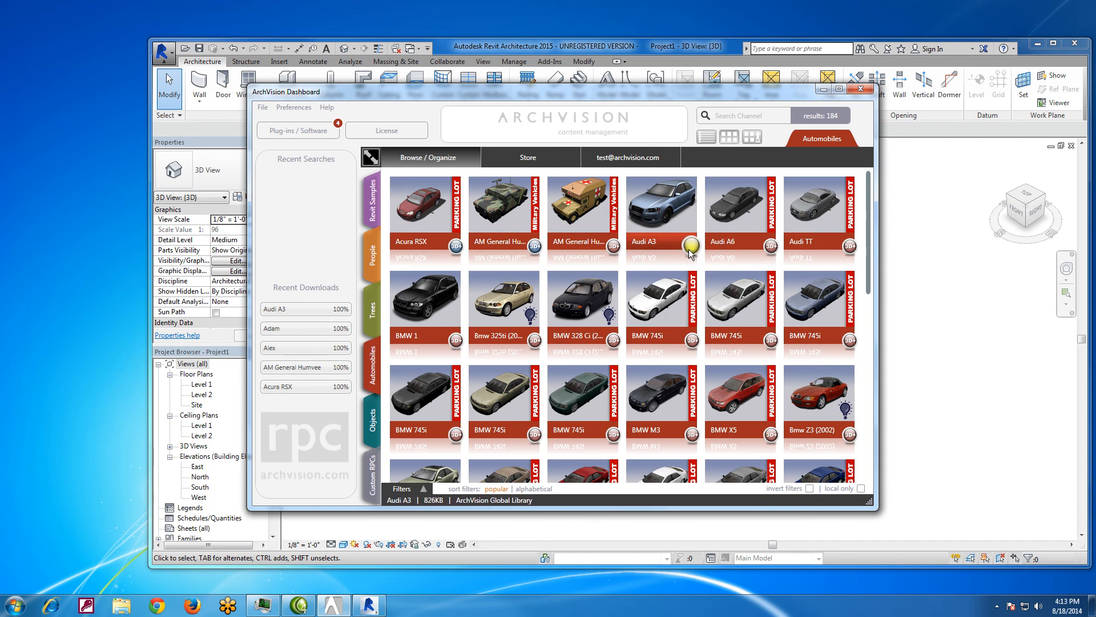
mouse_move(692, 249)
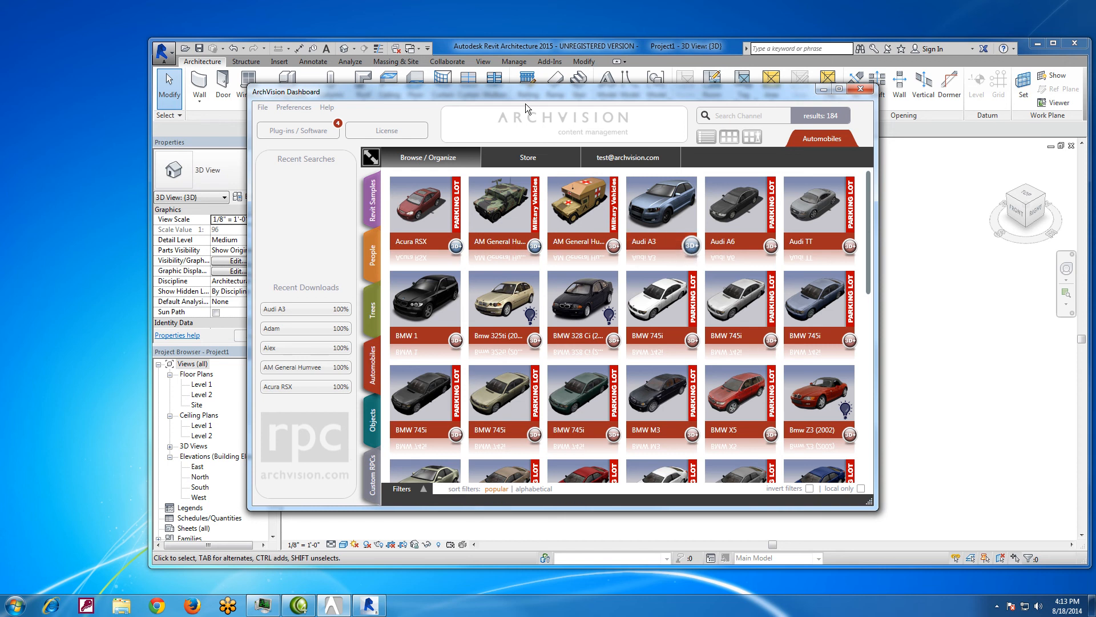
mouse_move(559, 114)
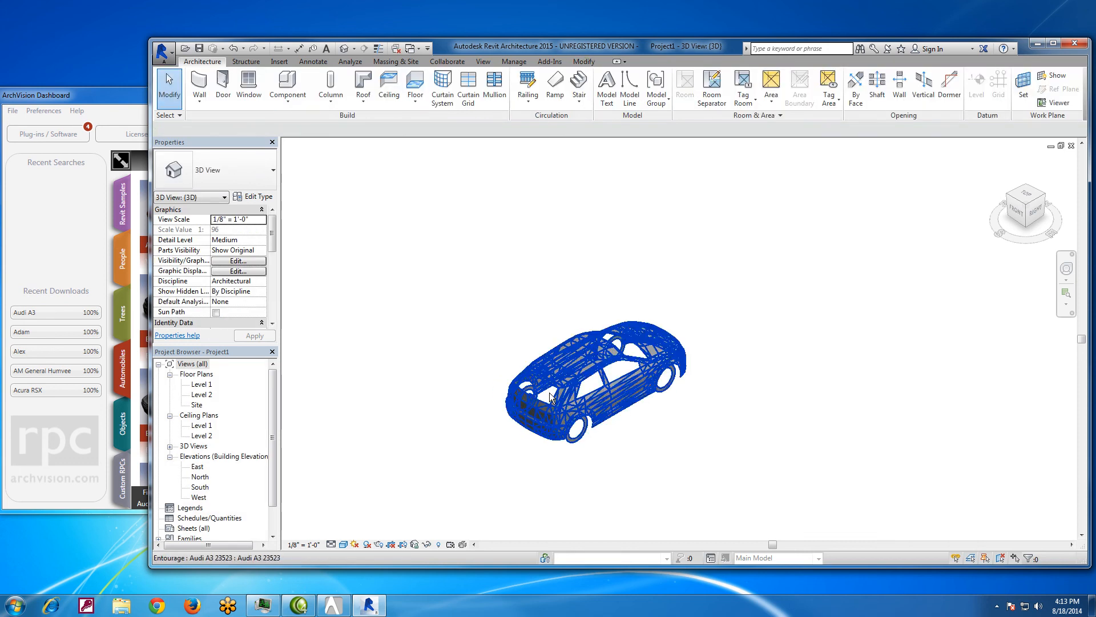
- Open the Visual Style list for the 3D view containing the Audi A3
click(342, 544)
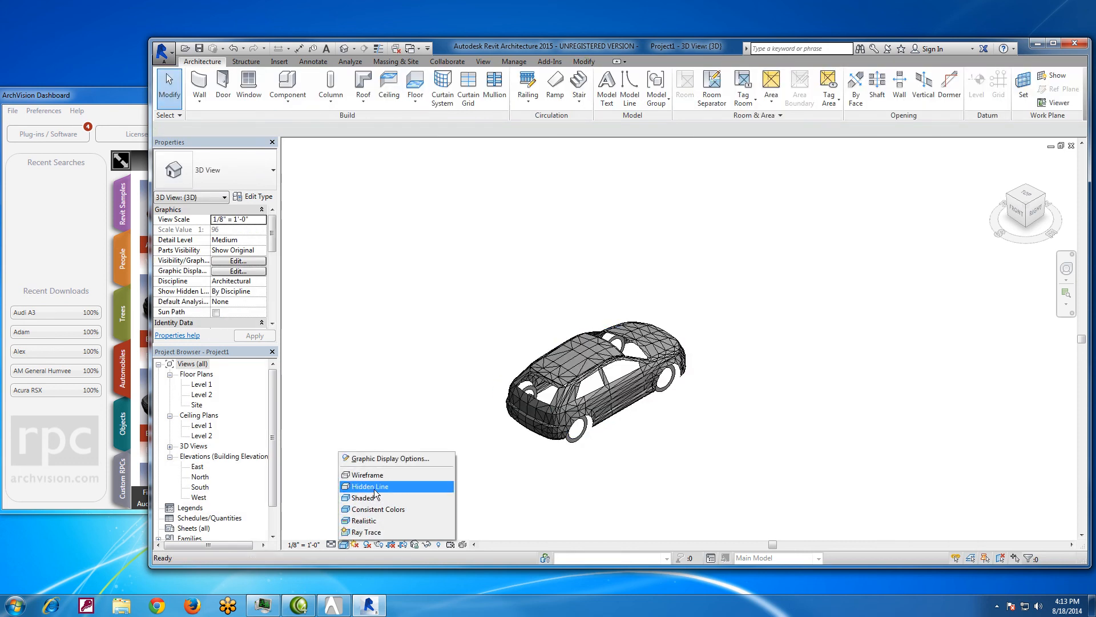